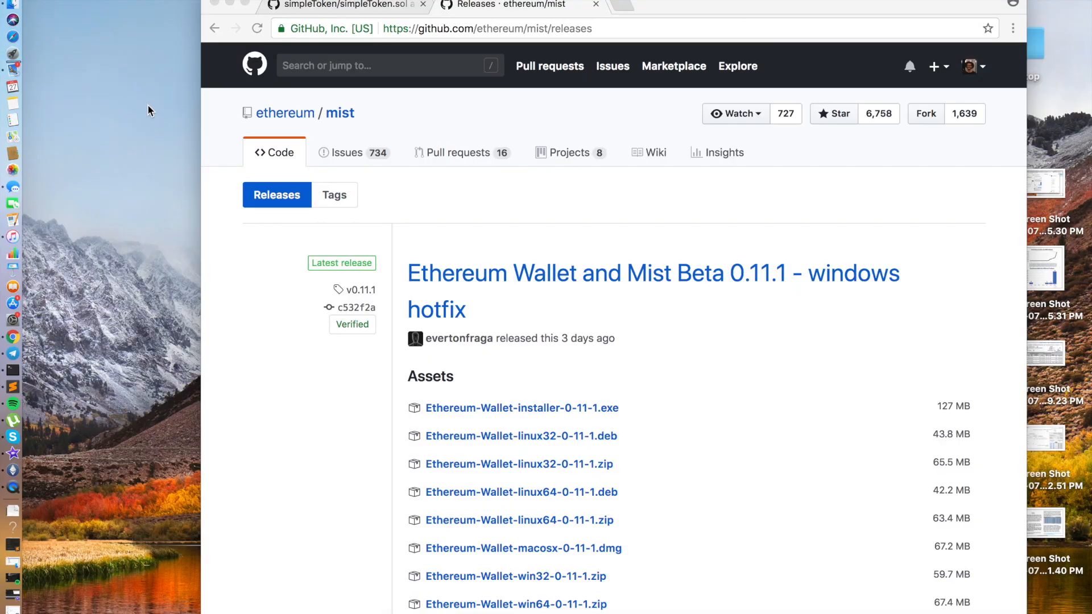
pyautogui.moveTo(185, 107)
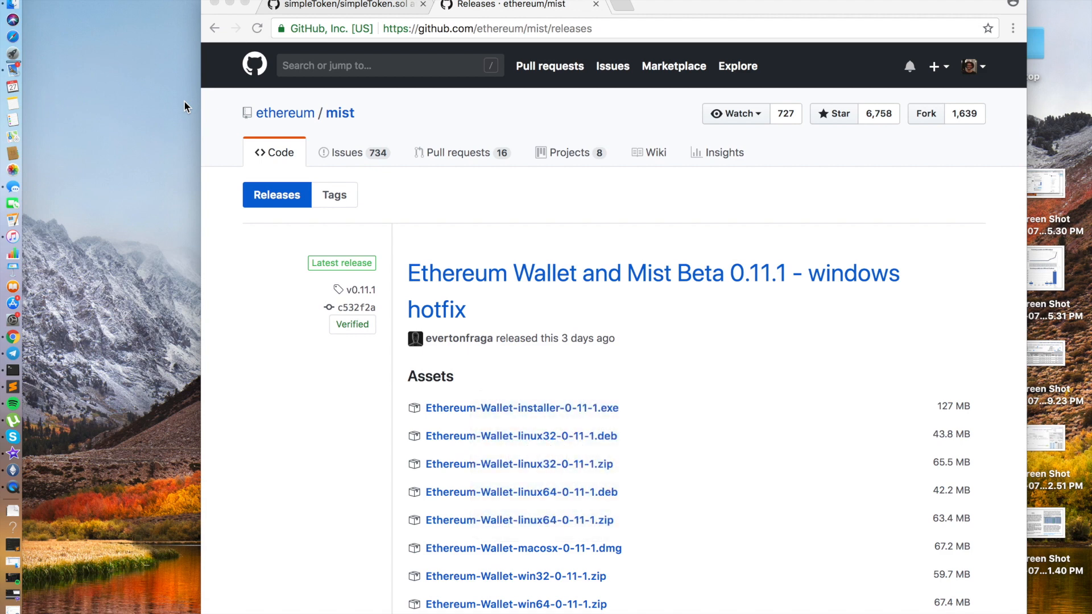
# Switch to the simpleToken.sol GitHub tab and scroll to its constructor and transfer function.
pyautogui.scroll(-3)
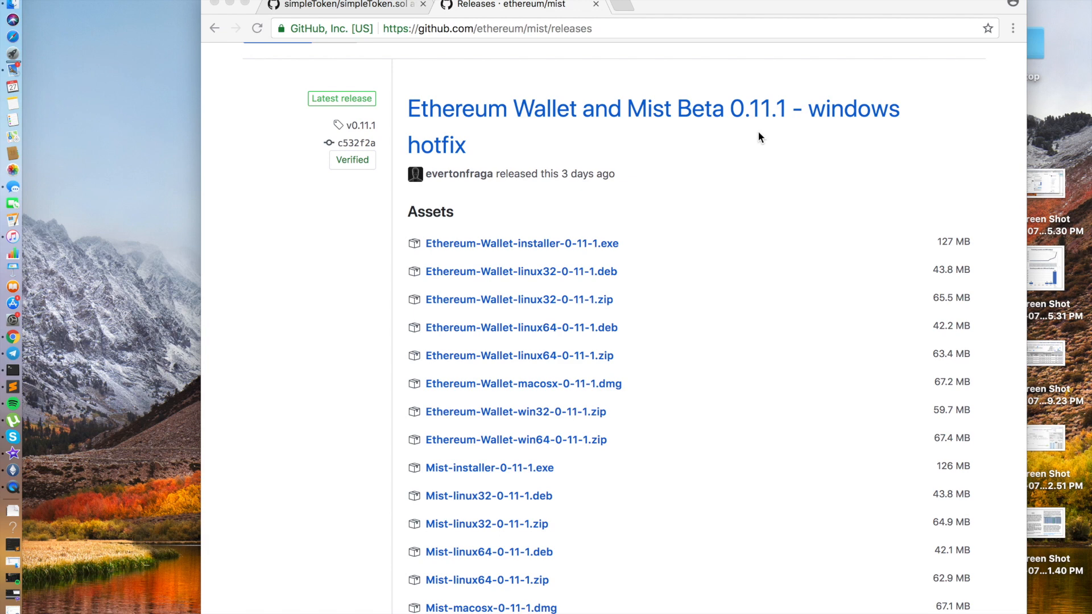
pyautogui.scroll(-3)
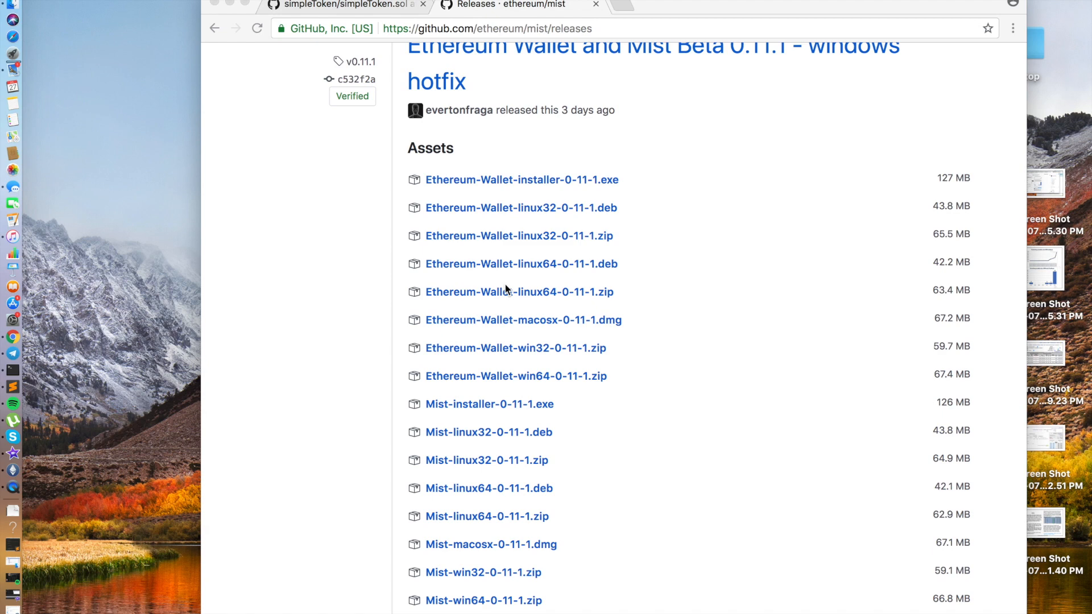
pyautogui.click(346, 7)
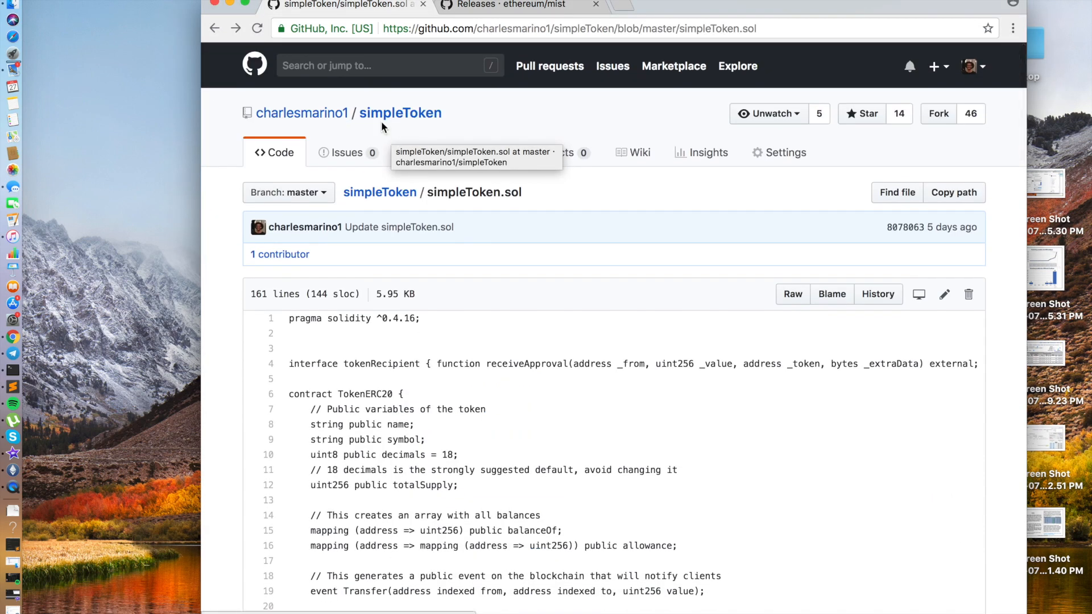
pyautogui.moveTo(532, 365)
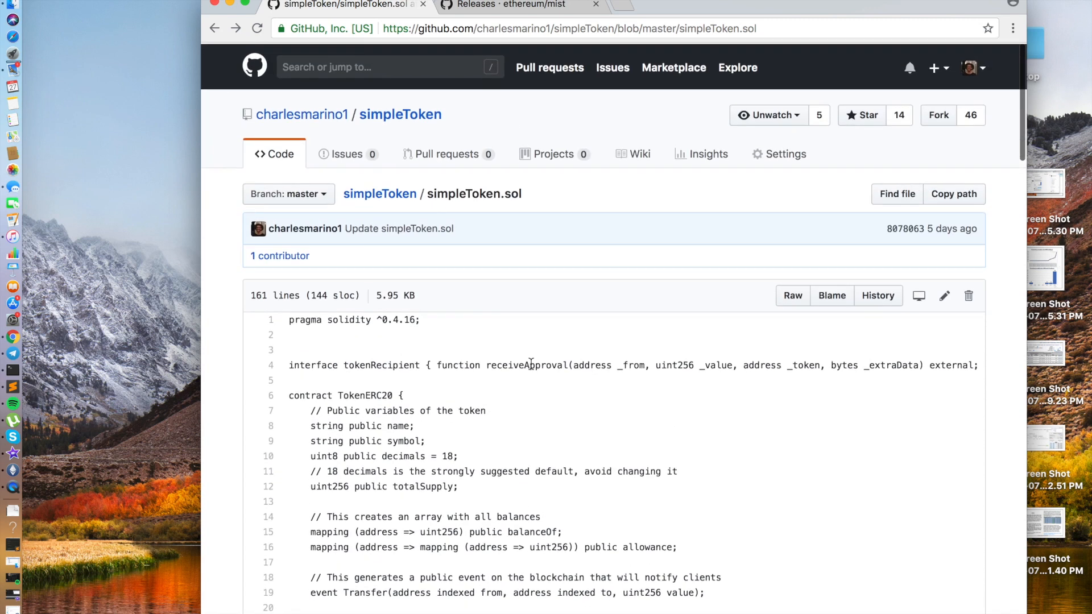
pyautogui.scroll(-3)
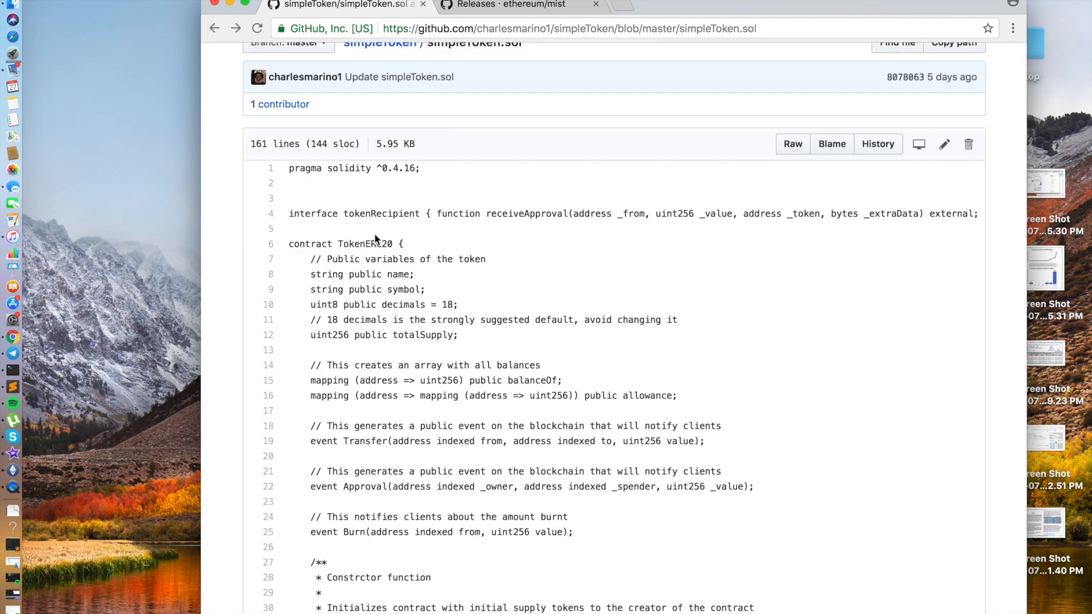
pyautogui.scroll(-3)
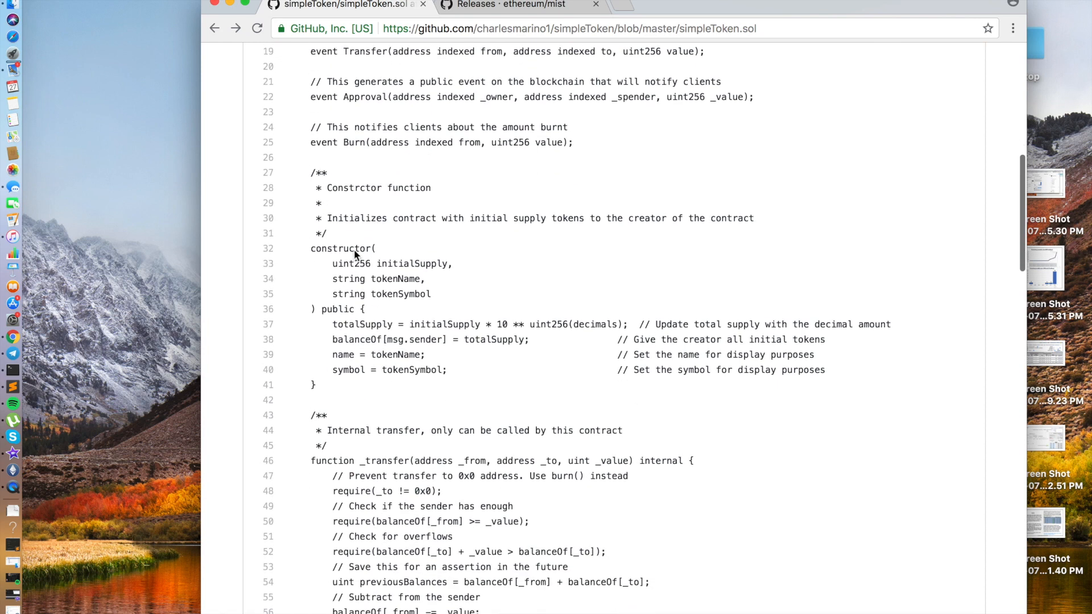
pyautogui.moveTo(381, 263)
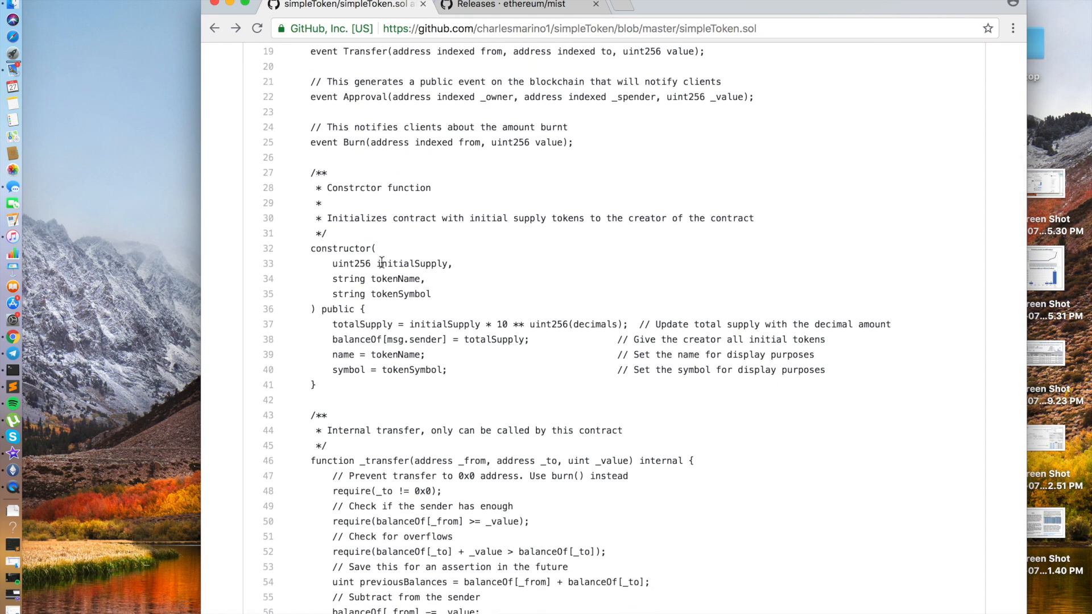
pyautogui.moveTo(381, 277)
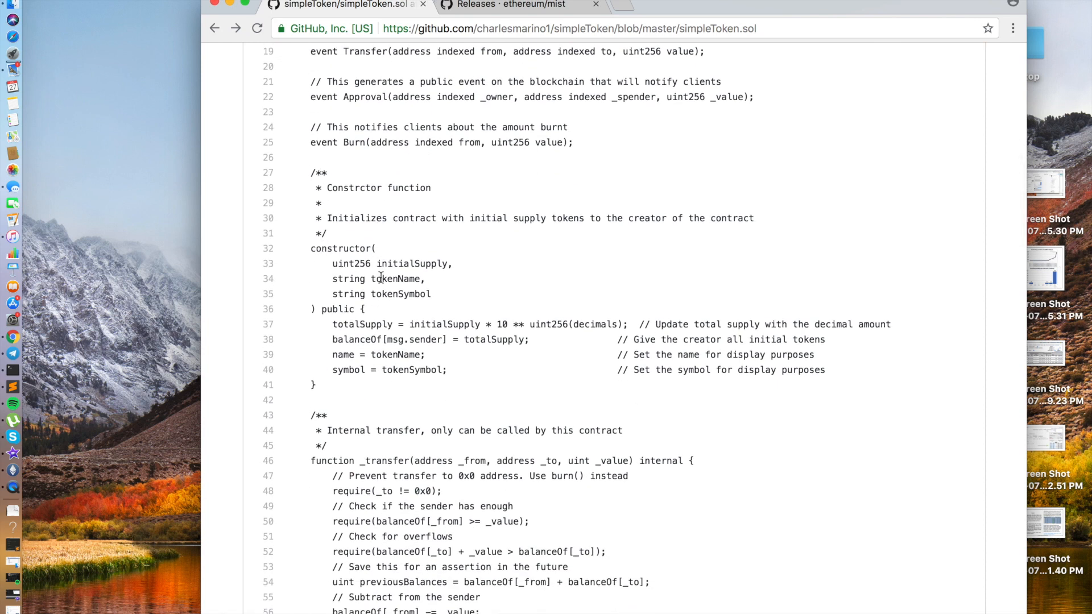
pyautogui.scroll(-3)
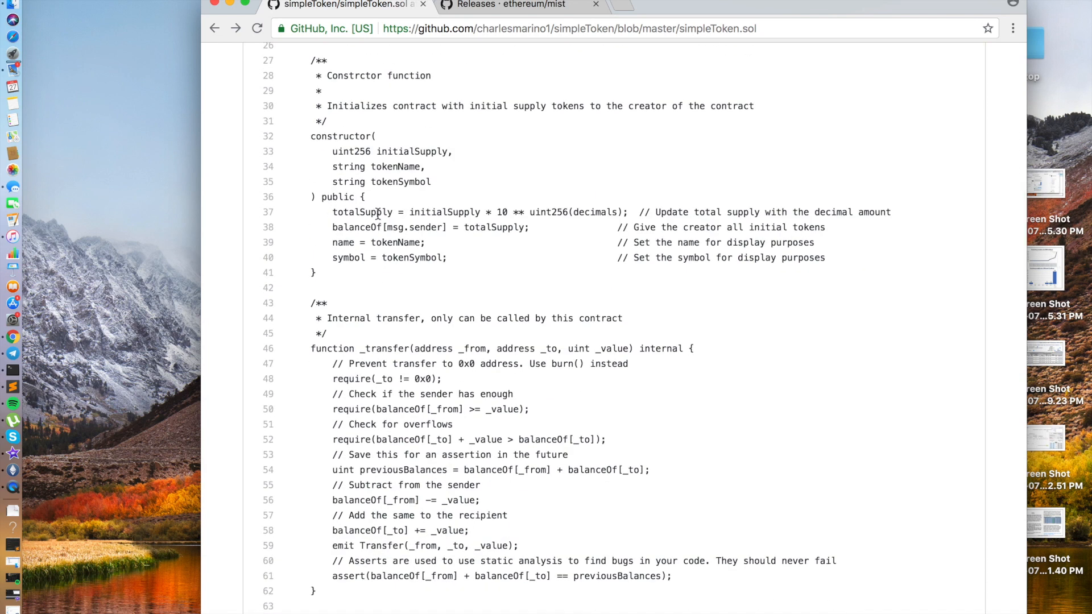
pyautogui.moveTo(435, 215)
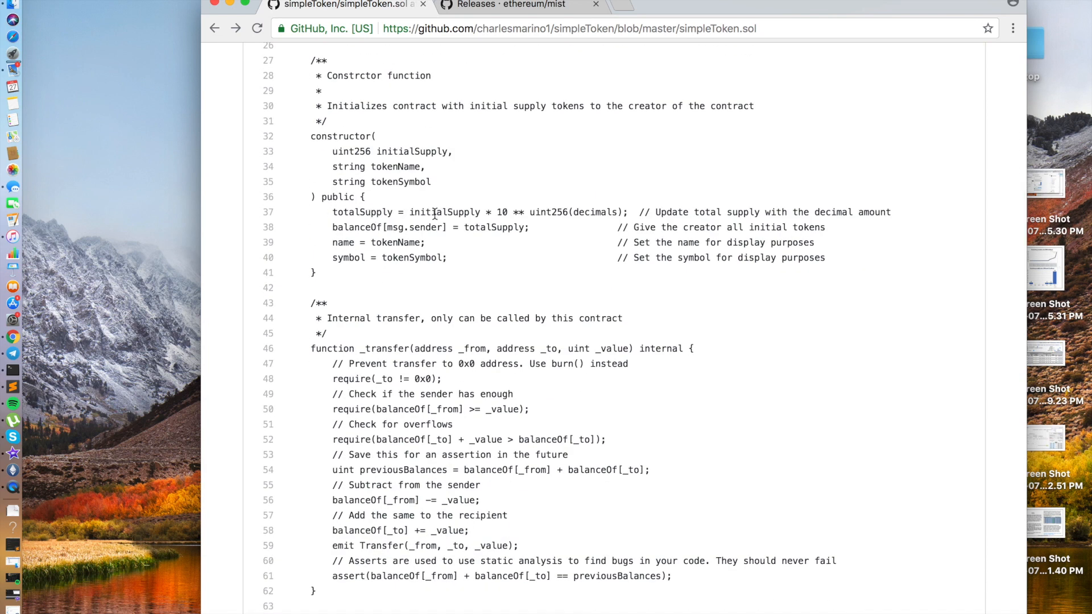
pyautogui.moveTo(545, 213)
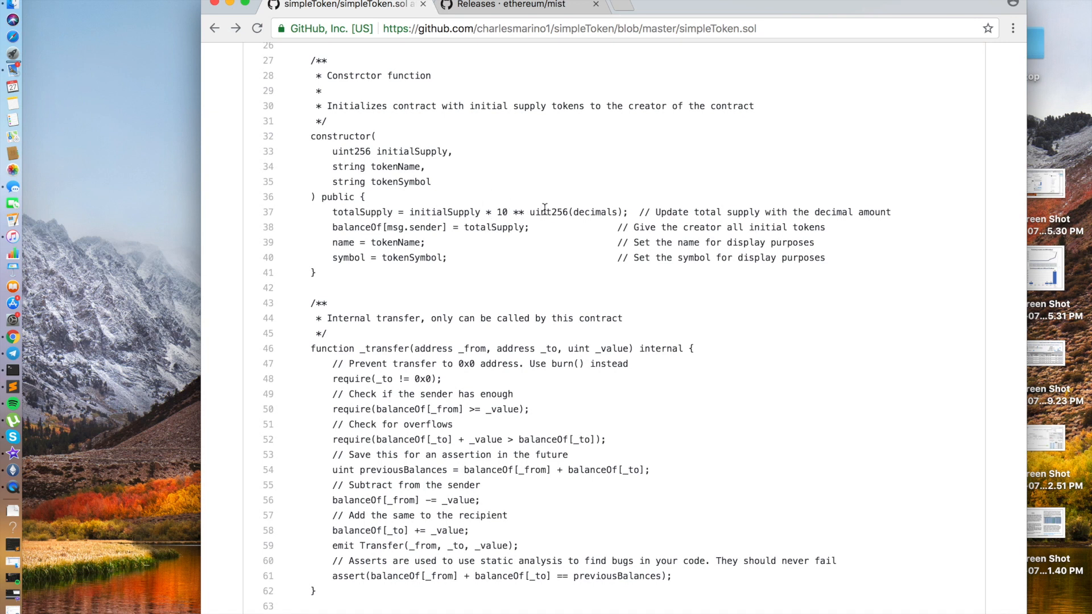
pyautogui.moveTo(371, 230)
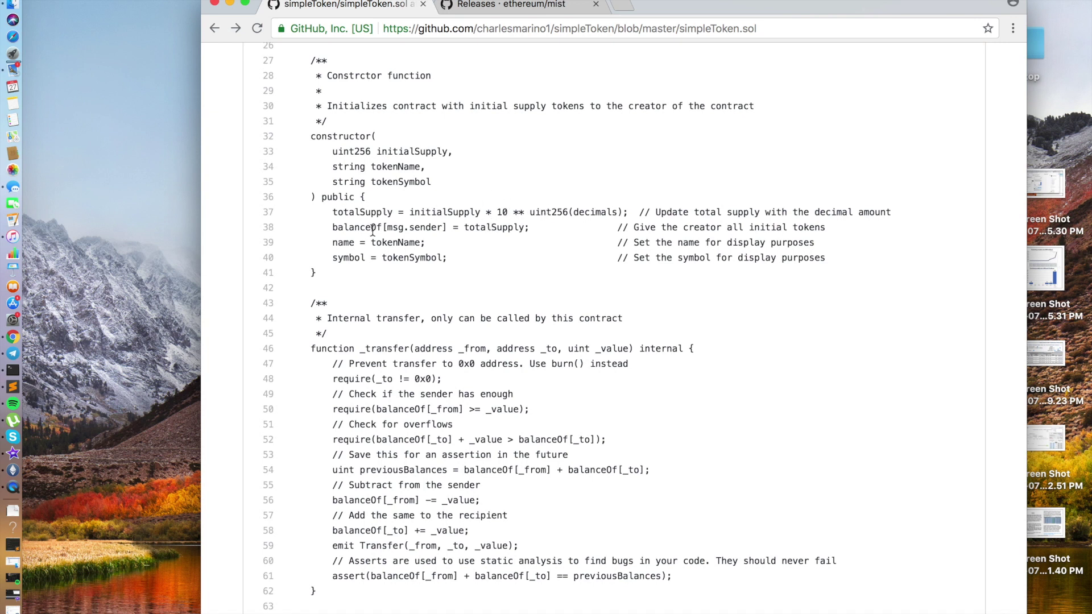
pyautogui.moveTo(496, 222)
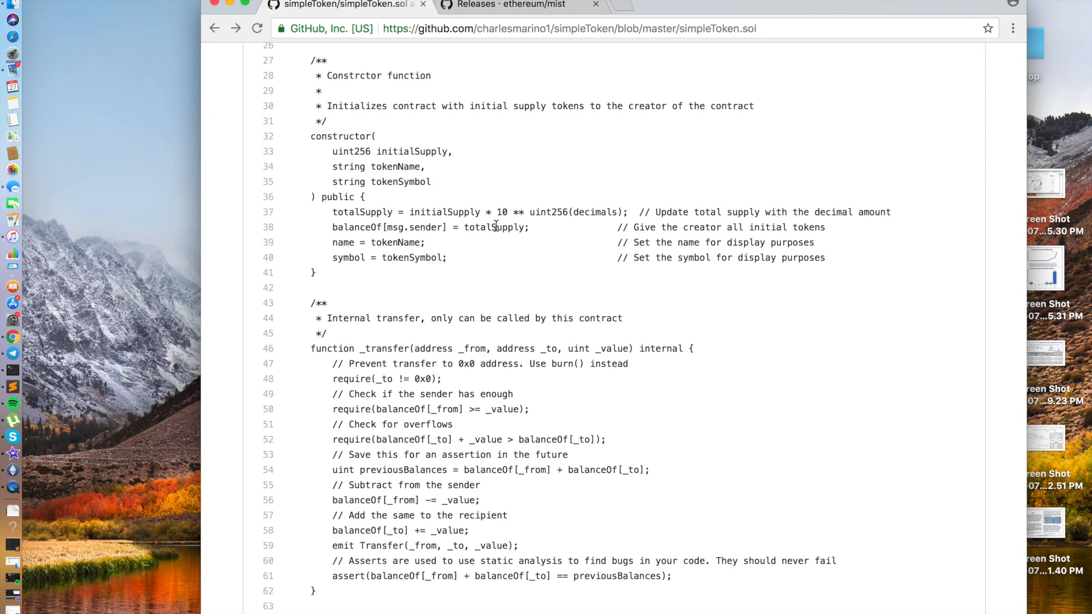
pyautogui.moveTo(392, 243)
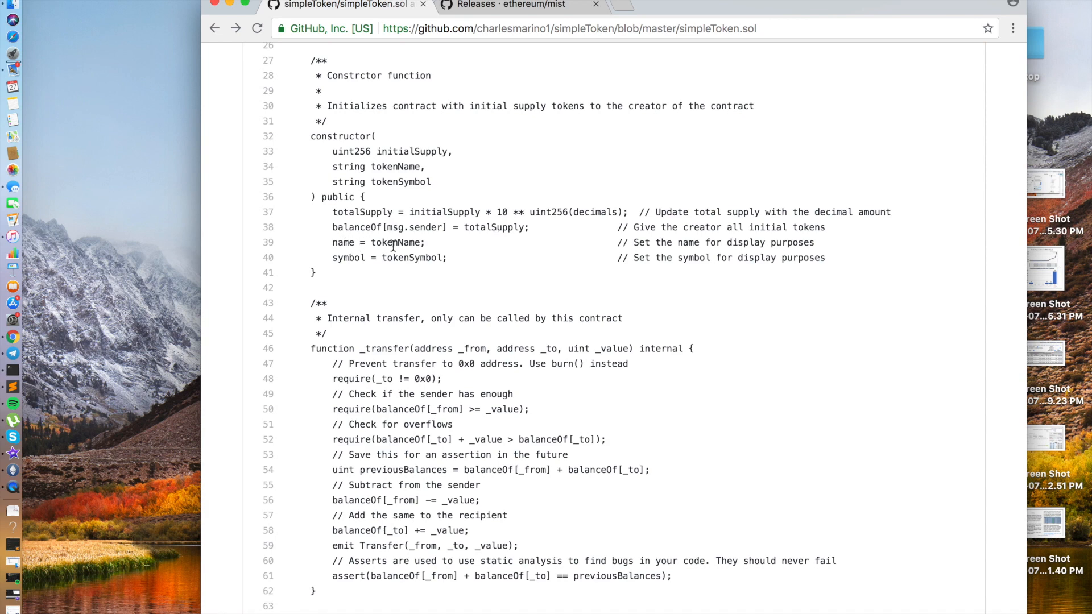
pyautogui.moveTo(394, 247)
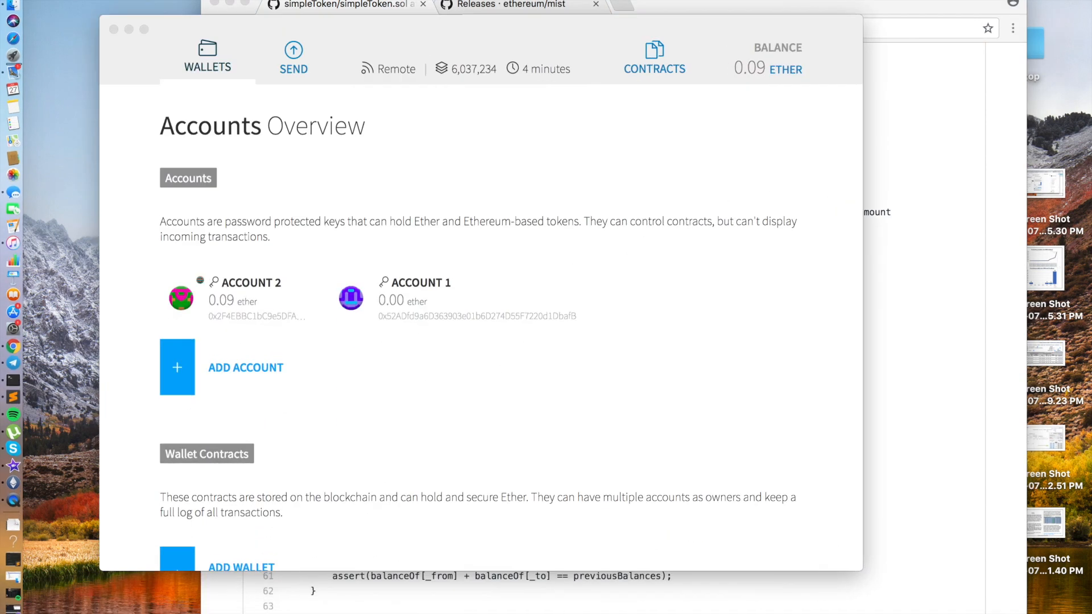
# Go to Contracts and bring up the Deploy New Contract form with starter MyContract source.
pyautogui.click(654, 57)
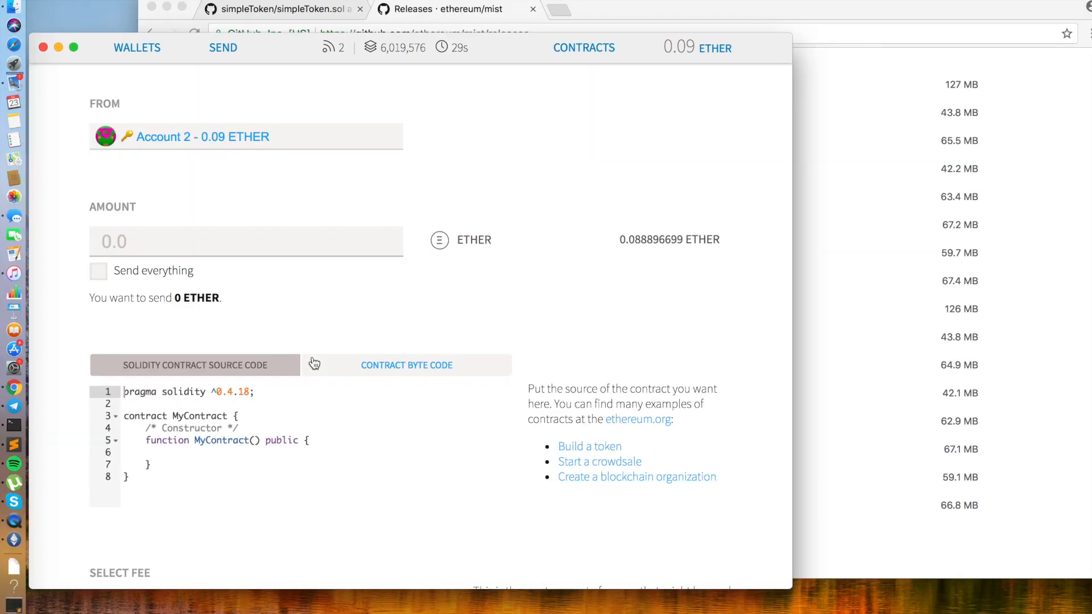
pyautogui.scroll(-3)
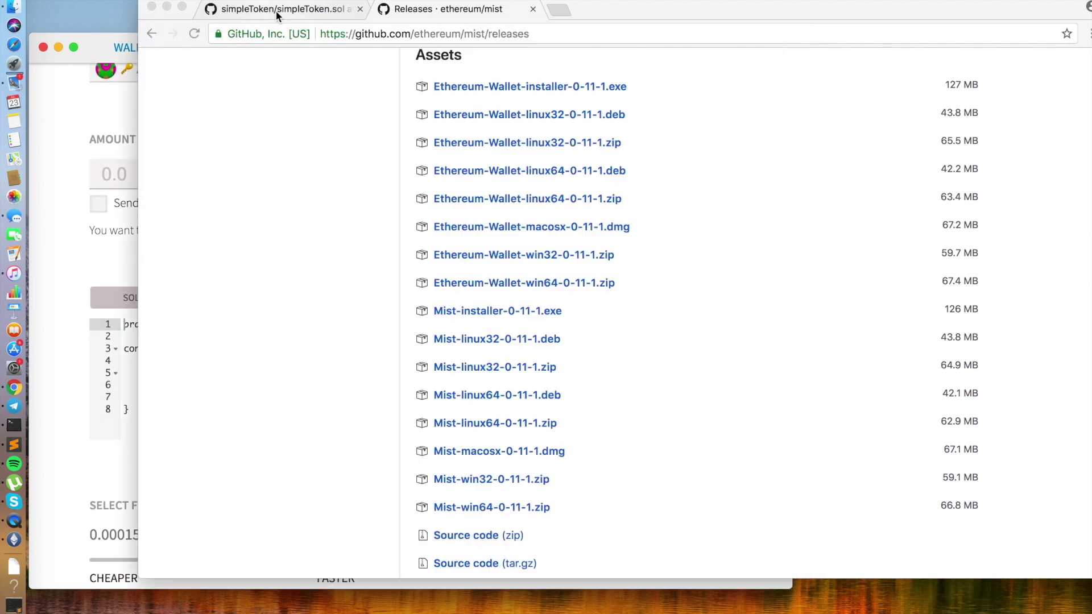
# Return to the simpleToken.sol page and review the code to copy into Mist's source box.
pyautogui.click(285, 10)
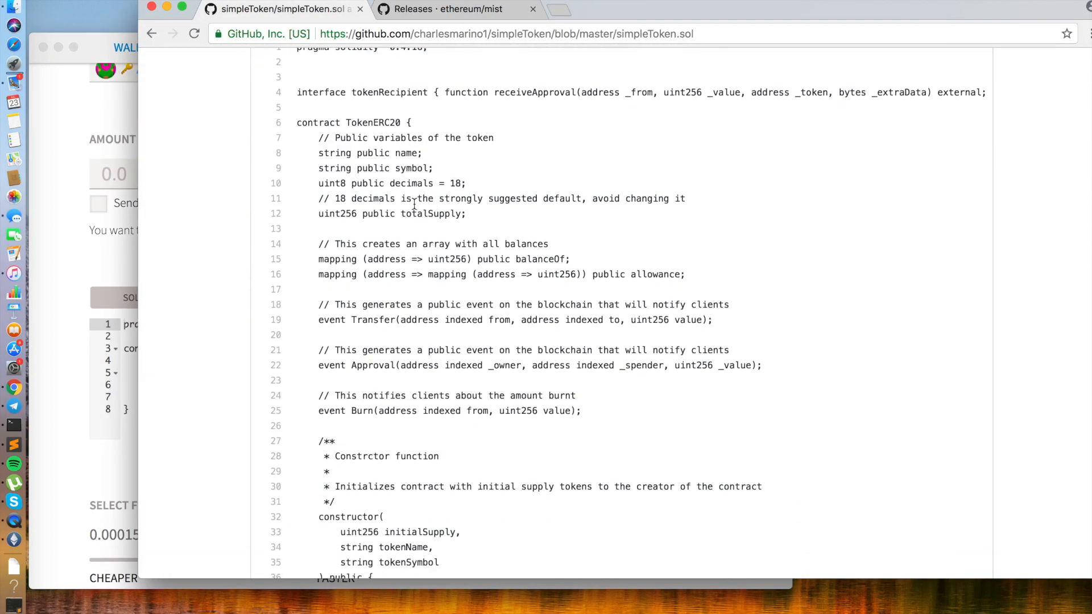
pyautogui.scroll(-3)
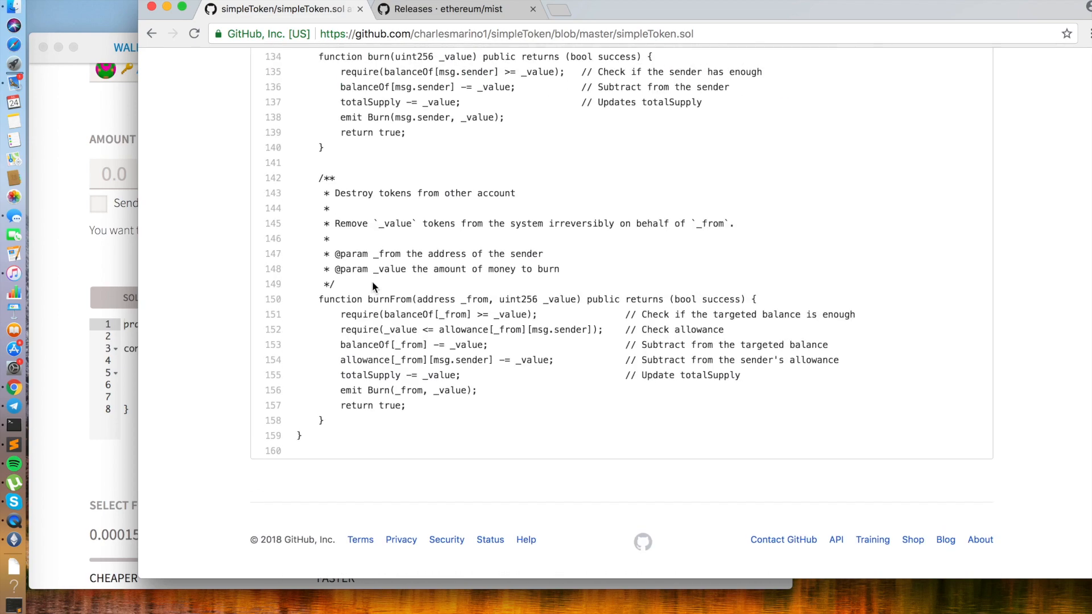
pyautogui.scroll(3)
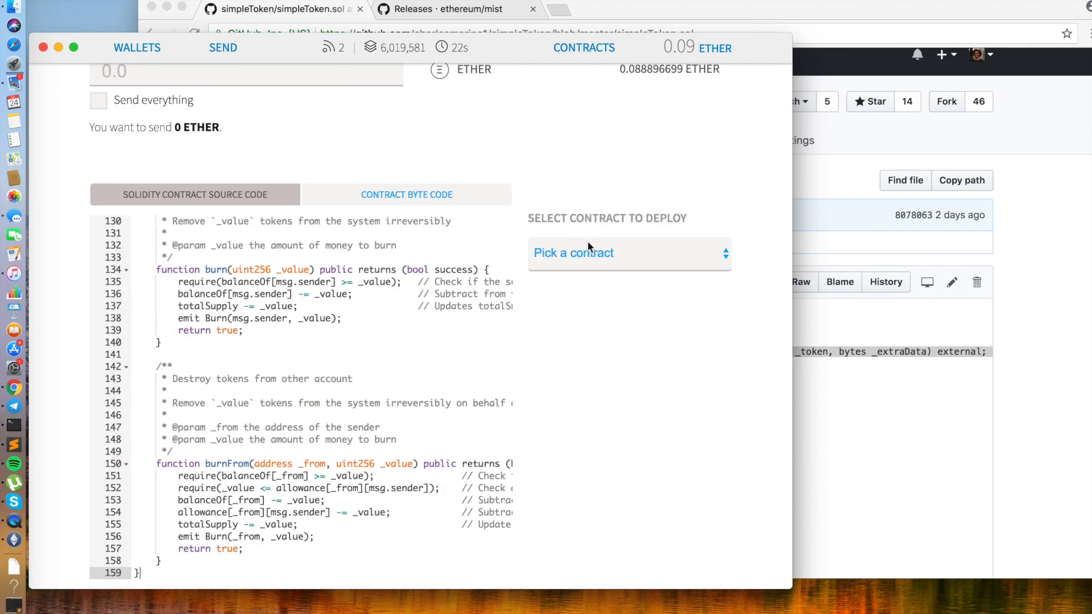
# Choose Token ERC 20 and enter initial supply 1000000, name TestToken and symbol TST.
pyautogui.click(626, 253)
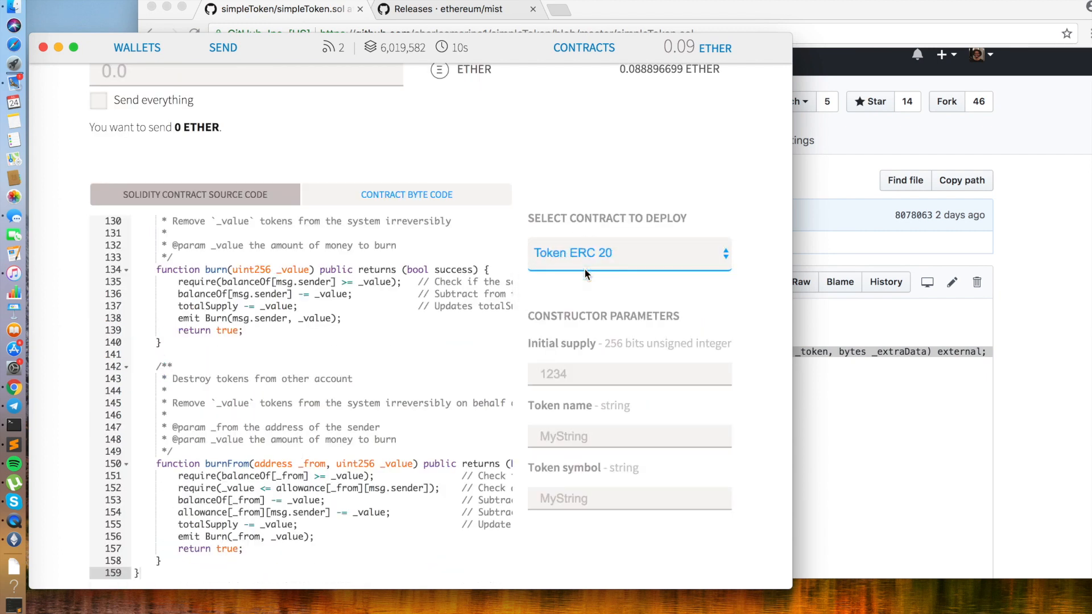
pyautogui.click(627, 374)
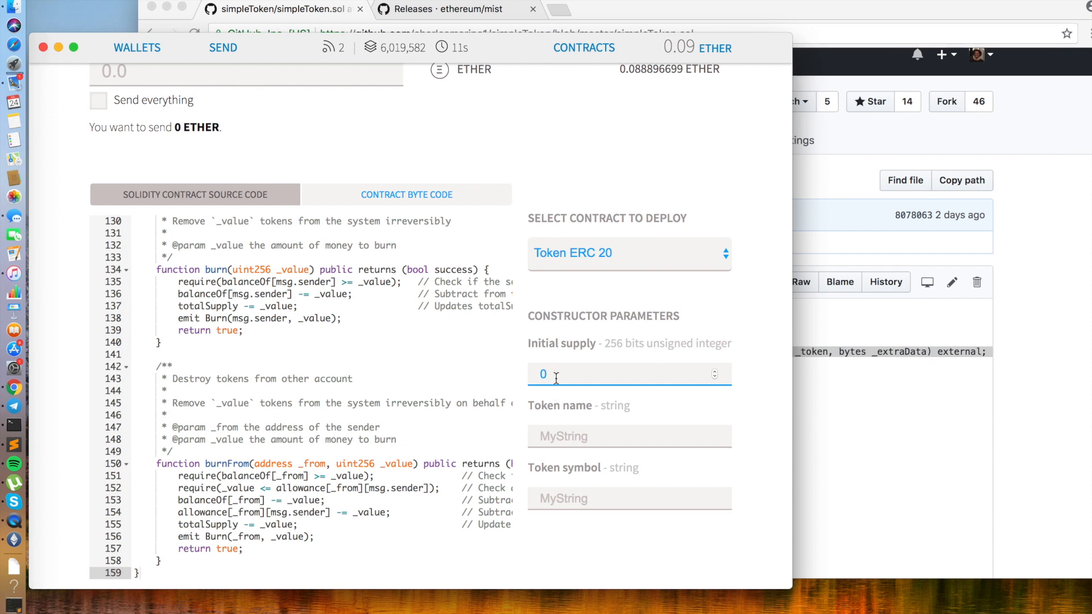
pyautogui.moveTo(532, 361)
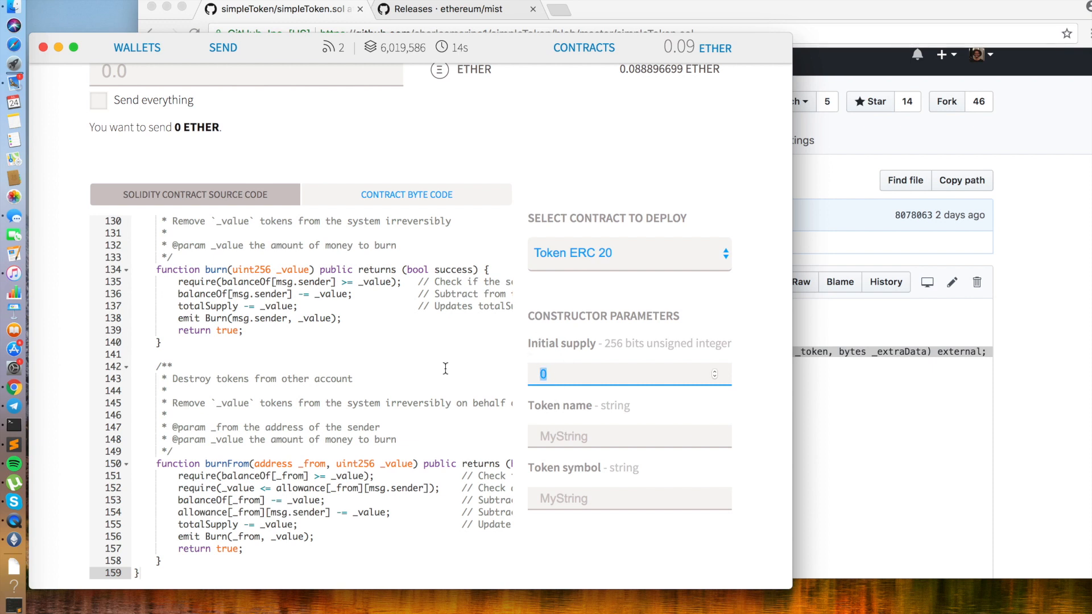
pyautogui.write('1000000')
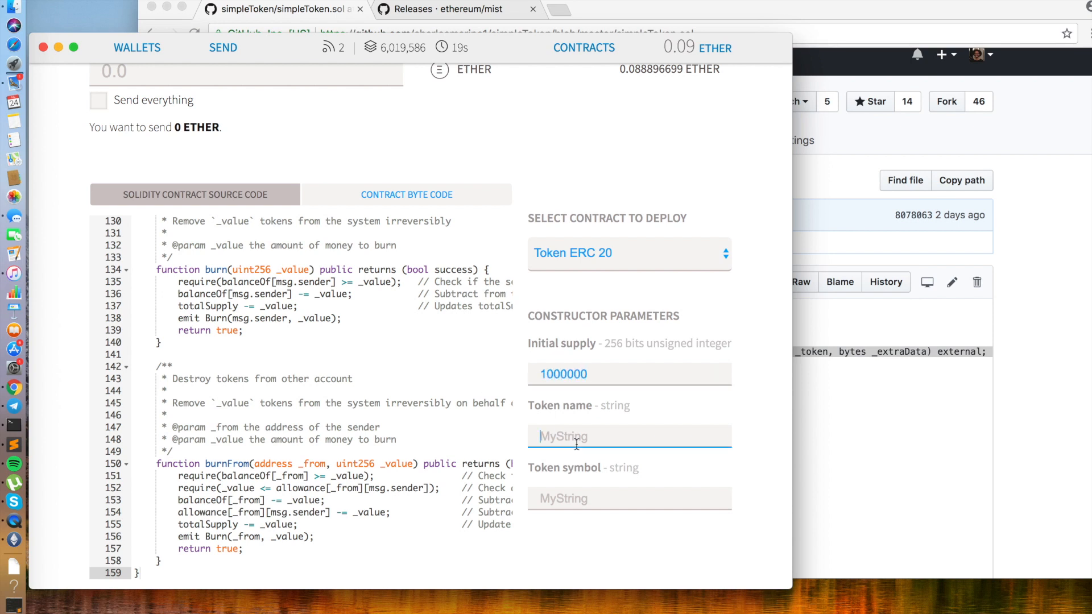
pyautogui.write('Test')
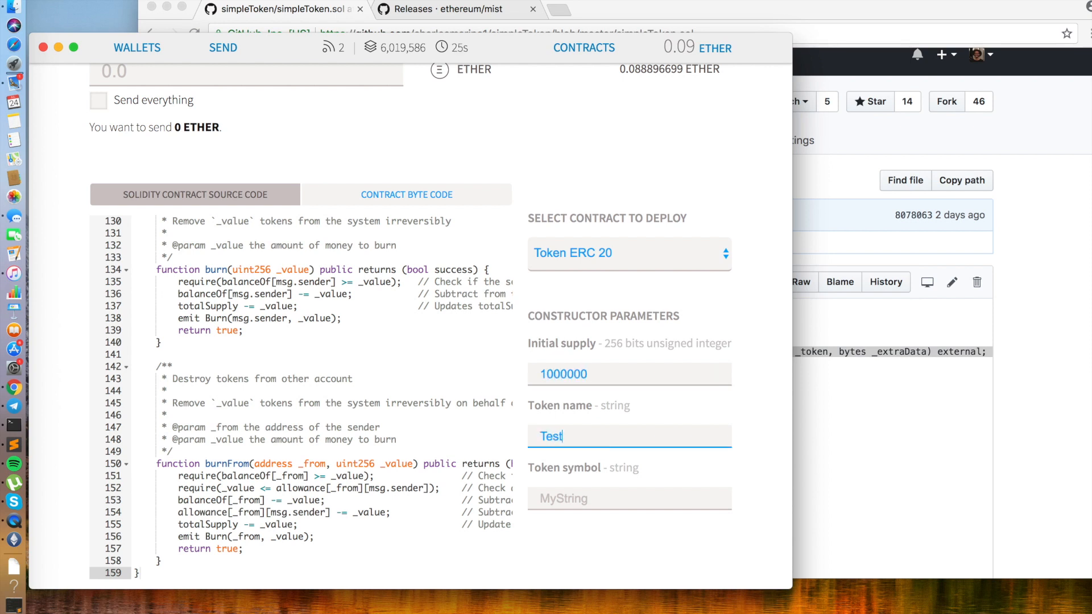
pyautogui.write('Token')
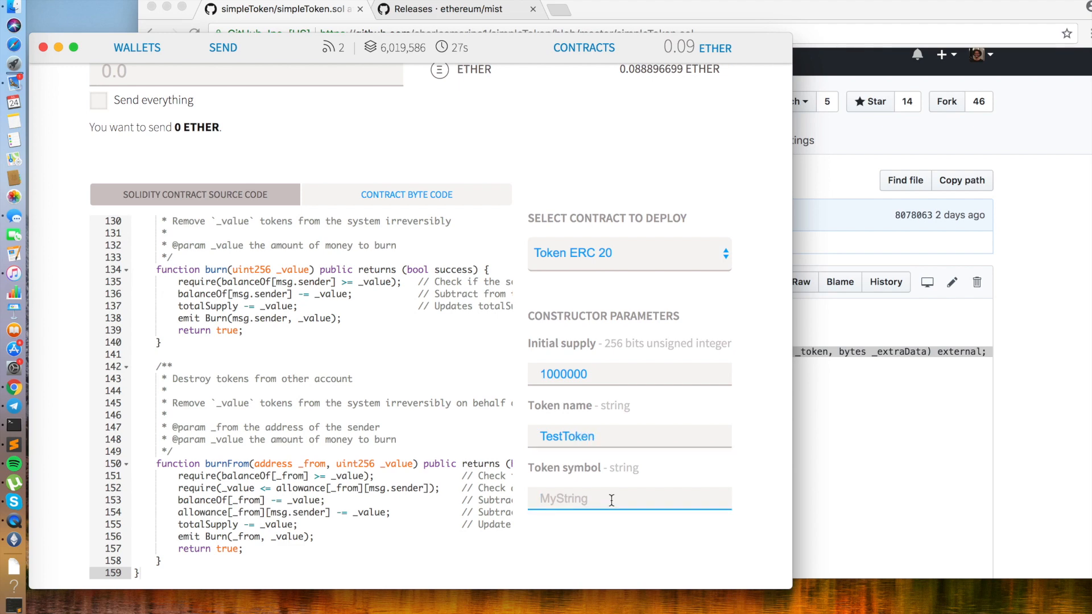
pyautogui.write('TST')
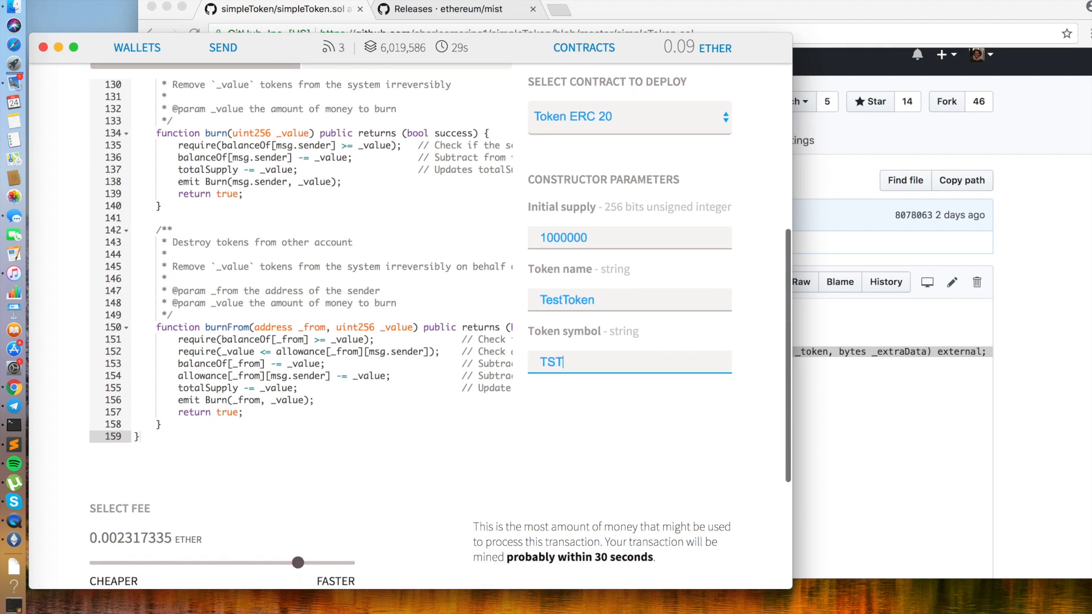
# Deploy the contract and select the maximum fee in the Create contract confirmation.
pyautogui.scroll(-3)
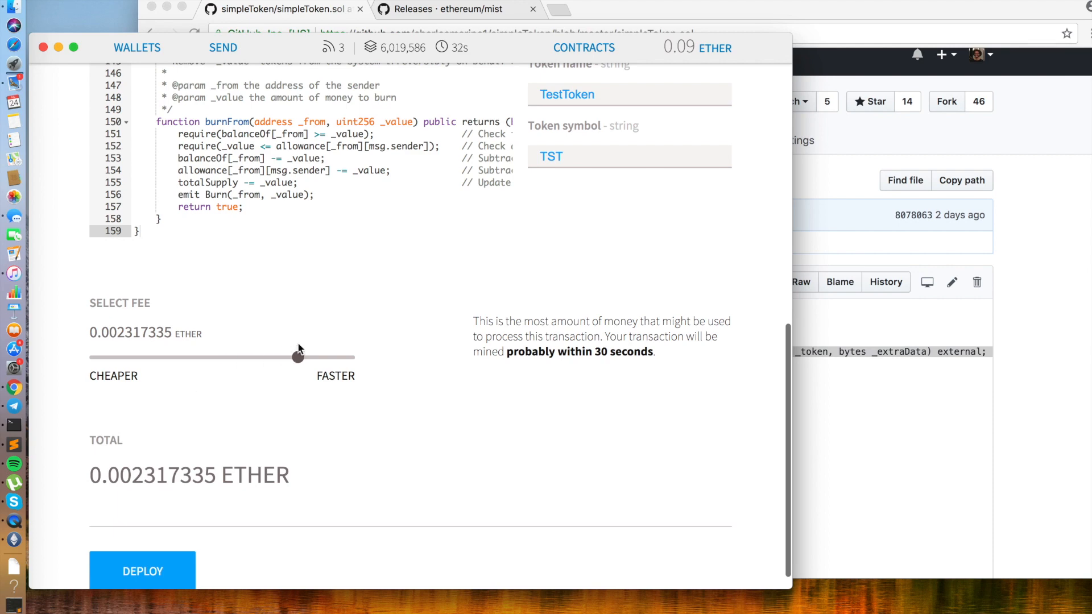
pyautogui.click(142, 571)
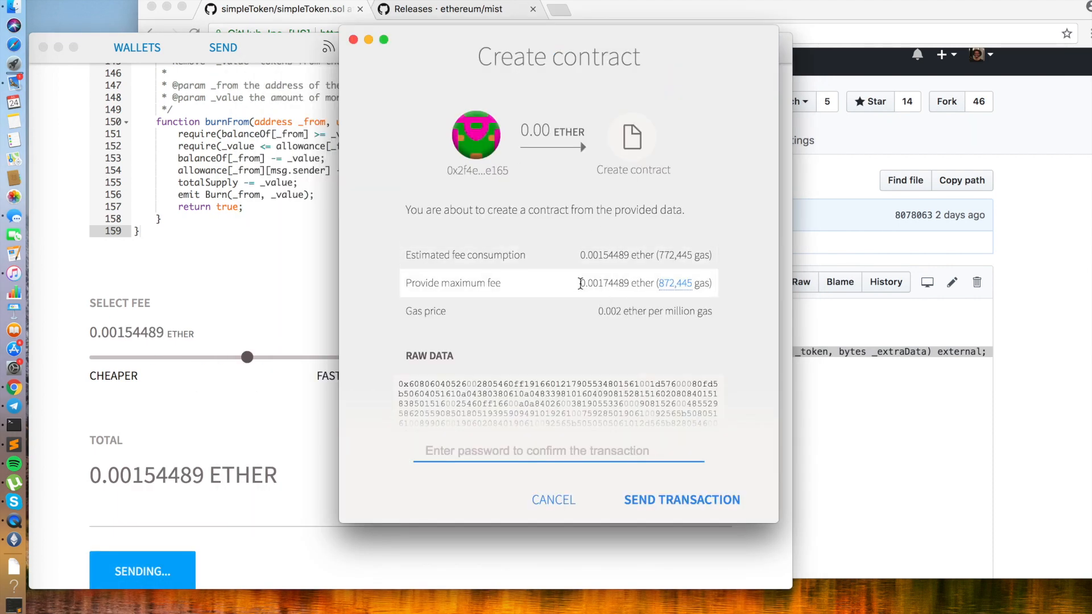
pyautogui.doubleClick(603, 283)
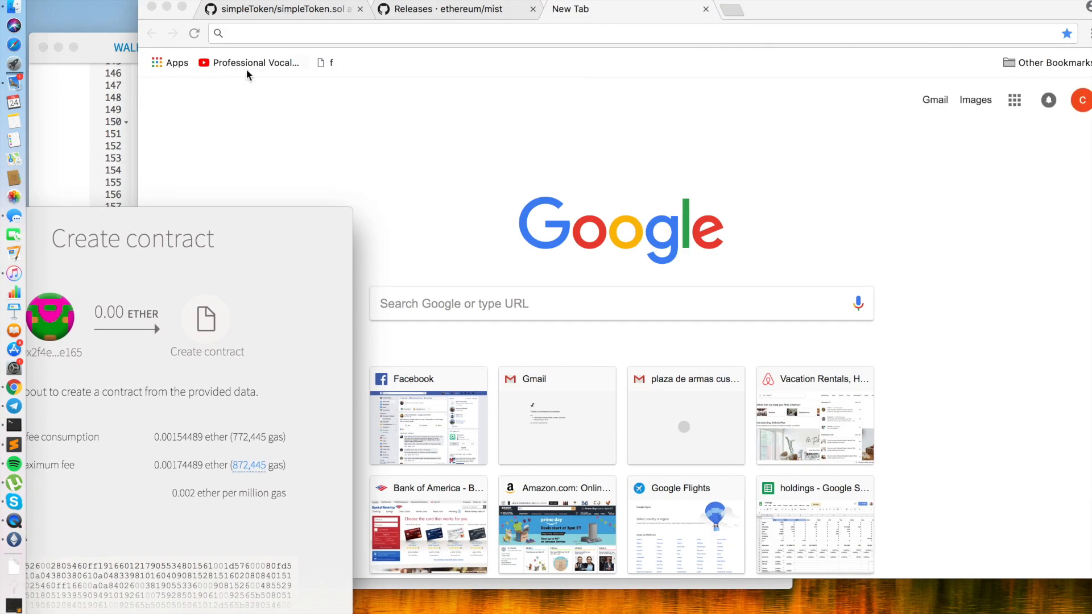
# Enter 0.00174489*450 in a new Chrome tab to get 0.7852005.
pyautogui.write('0.00174489')
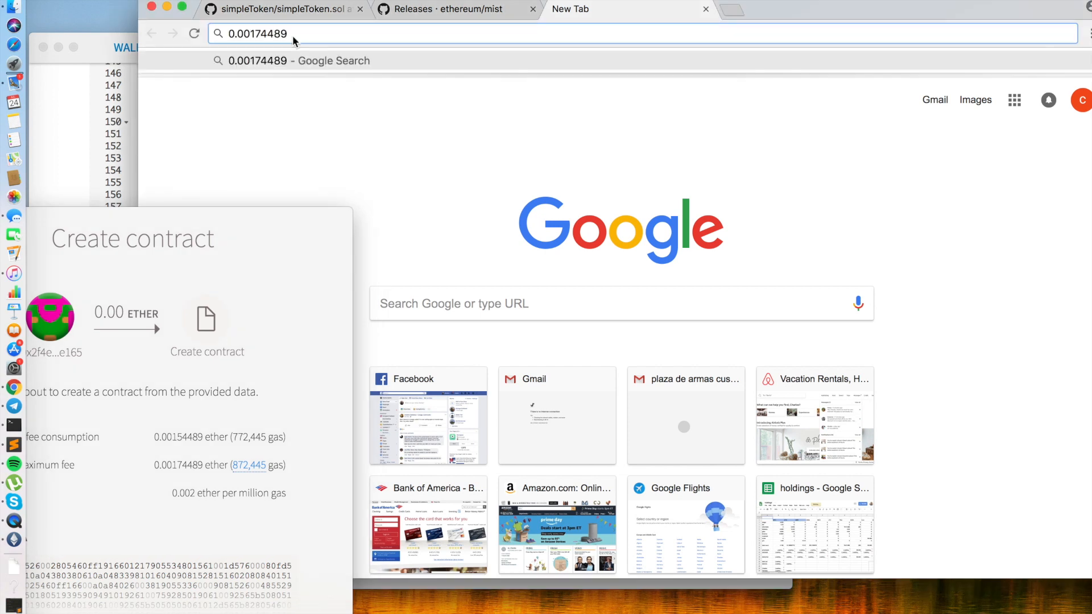
pyautogui.write('*450')
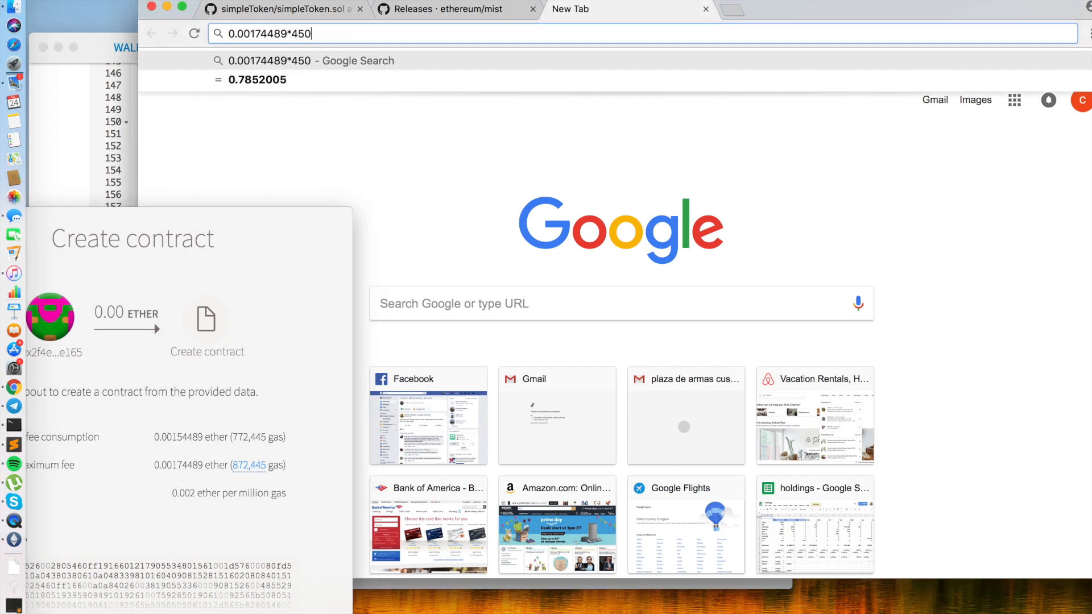
pyautogui.moveTo(206, 192)
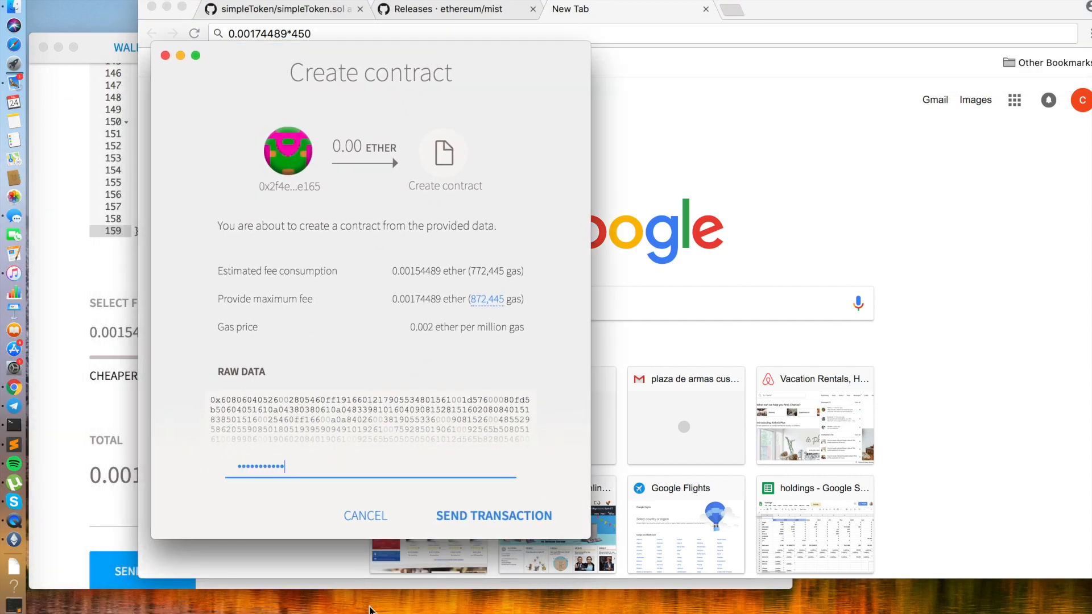
# Send the contract creation transaction and open the new TestToken entry under Latest Transactions.
pyautogui.click(493, 517)
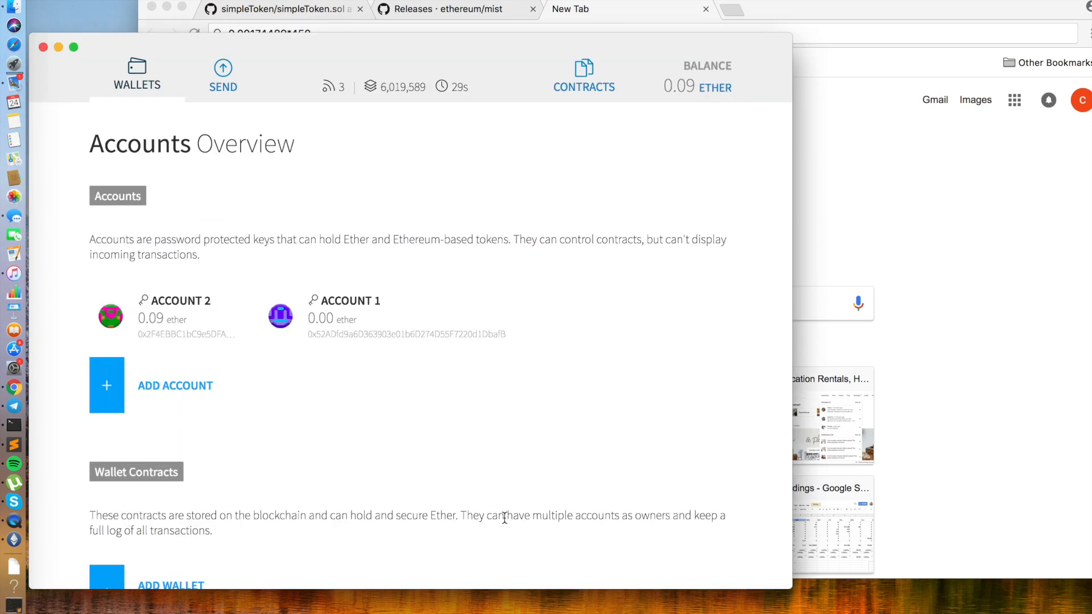
pyautogui.scroll(-3)
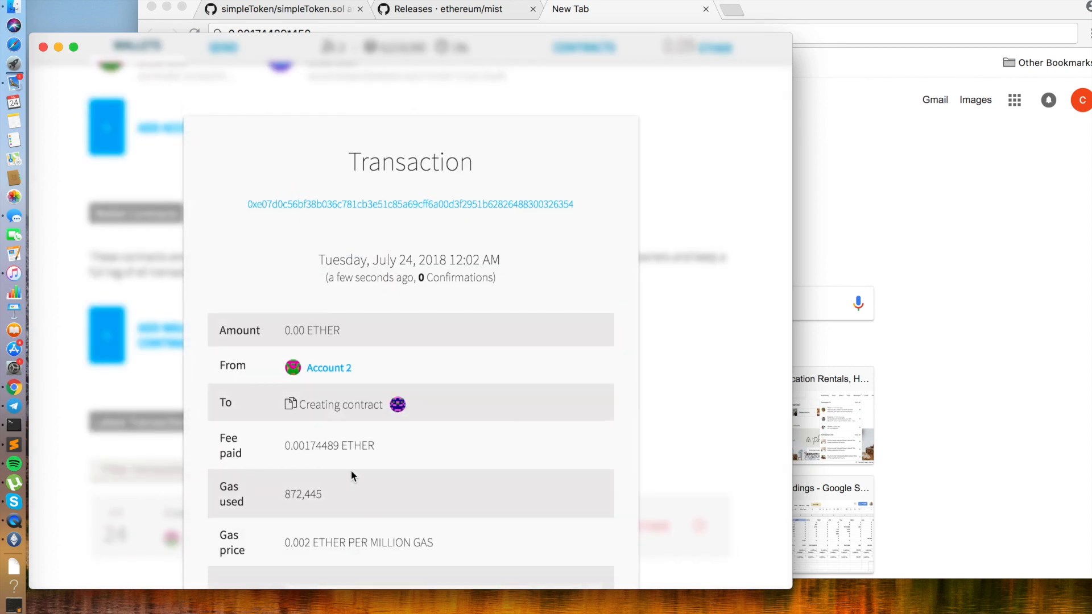
pyautogui.click(411, 203)
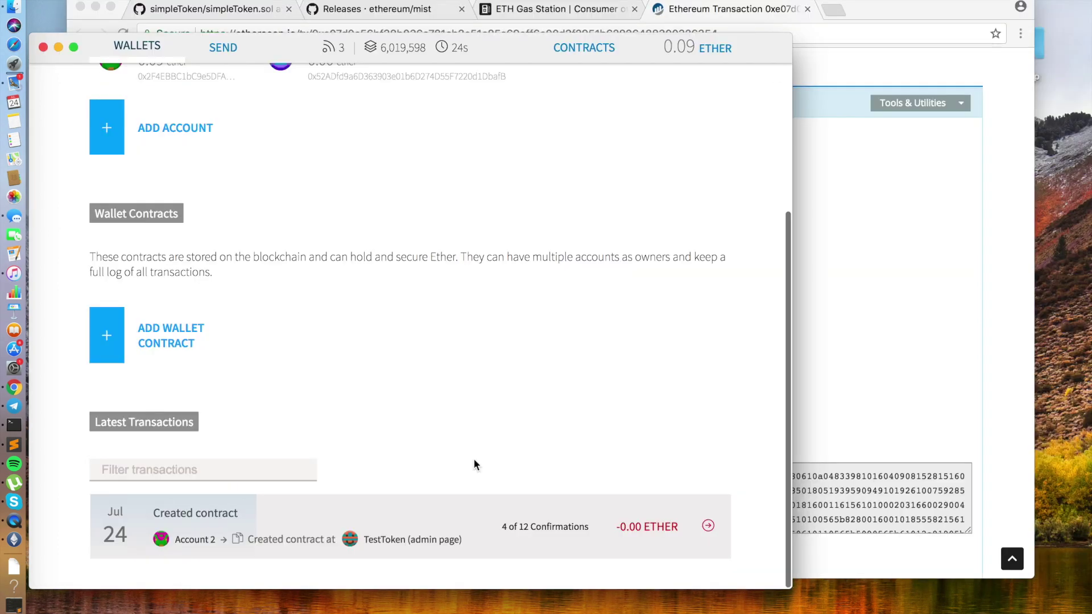
pyautogui.moveTo(517, 542)
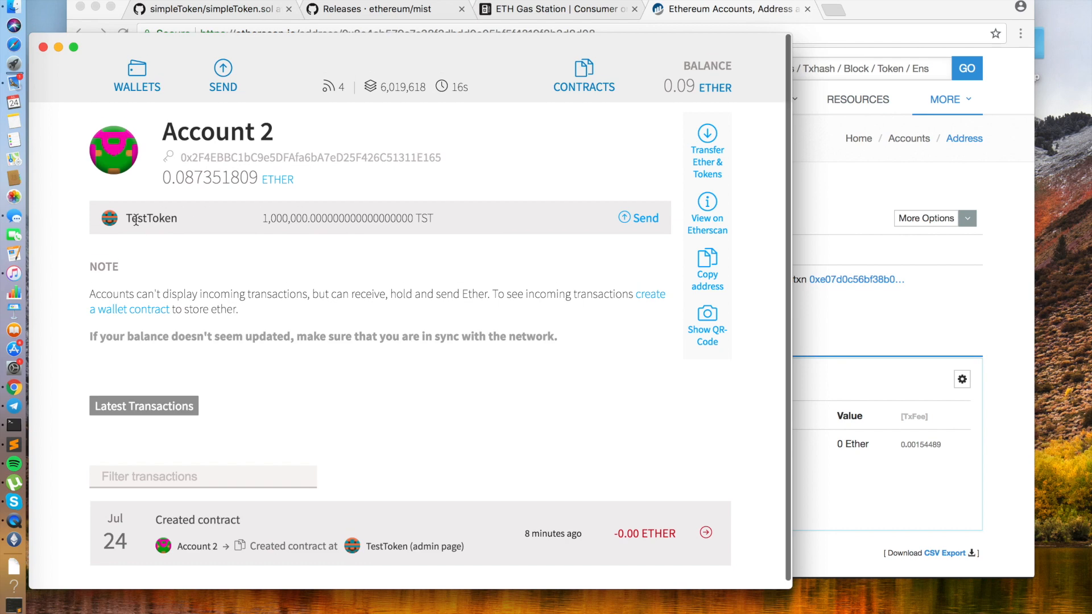
# Return to the Wallets overview after checking Account 2's 1,000,000 TST balance.
pyautogui.click(136, 75)
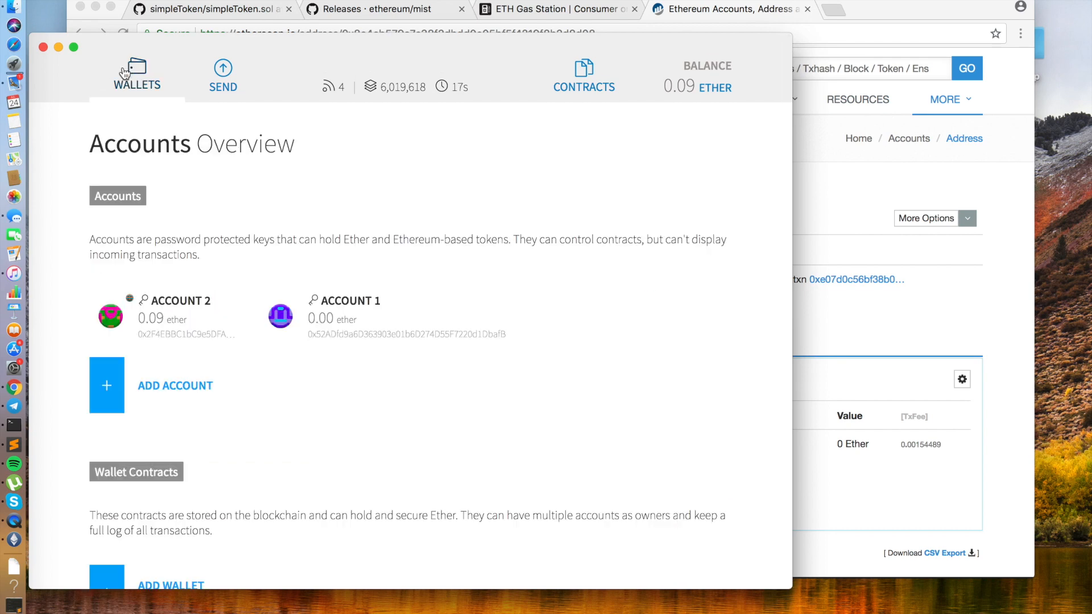
pyautogui.moveTo(156, 346)
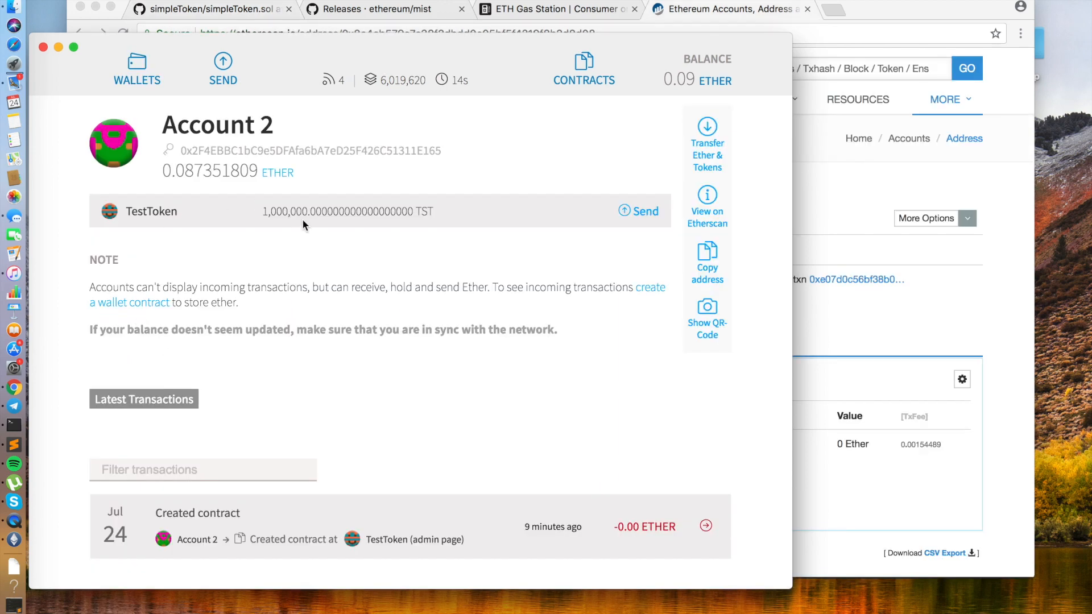
pyautogui.moveTo(569, 198)
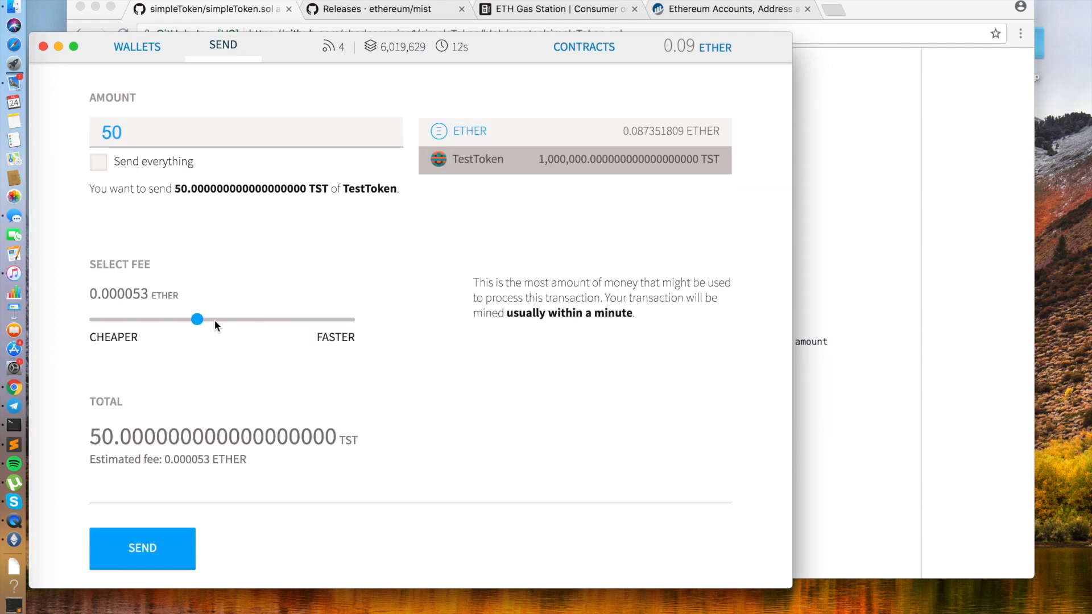
pyautogui.moveTo(239, 338)
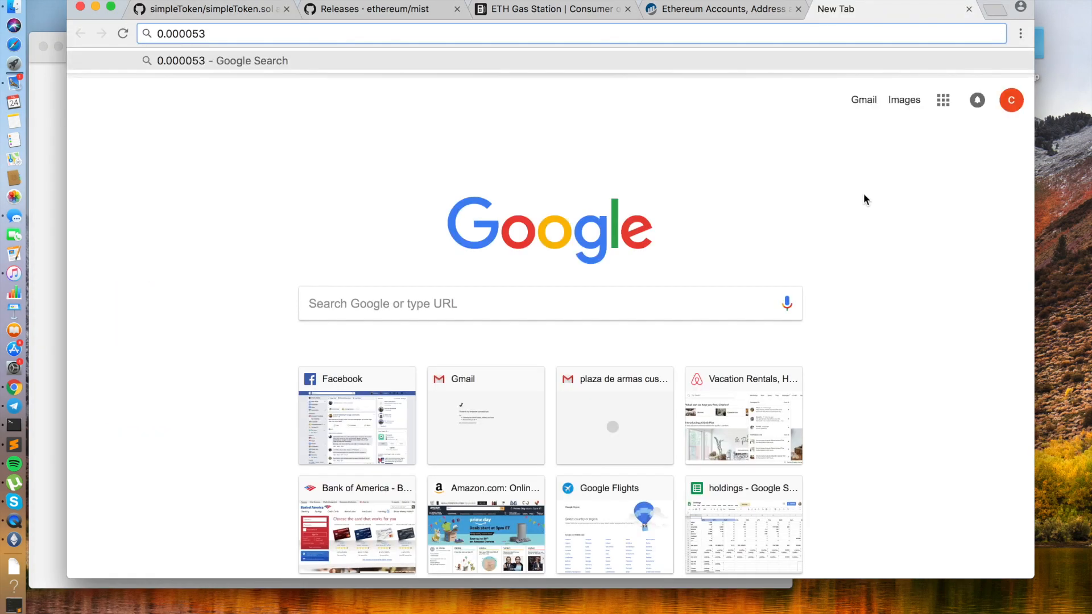
# Check 0.000053*450 in Chrome and return to the 50 TST send form in Mist.
pyautogui.write('*450')
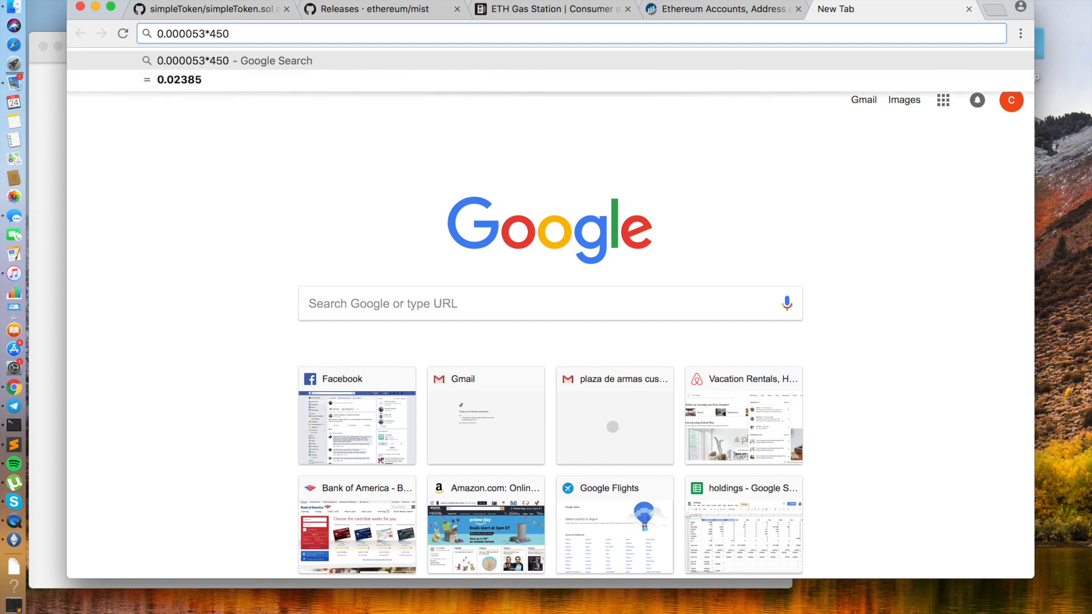
pyautogui.moveTo(857, 200)
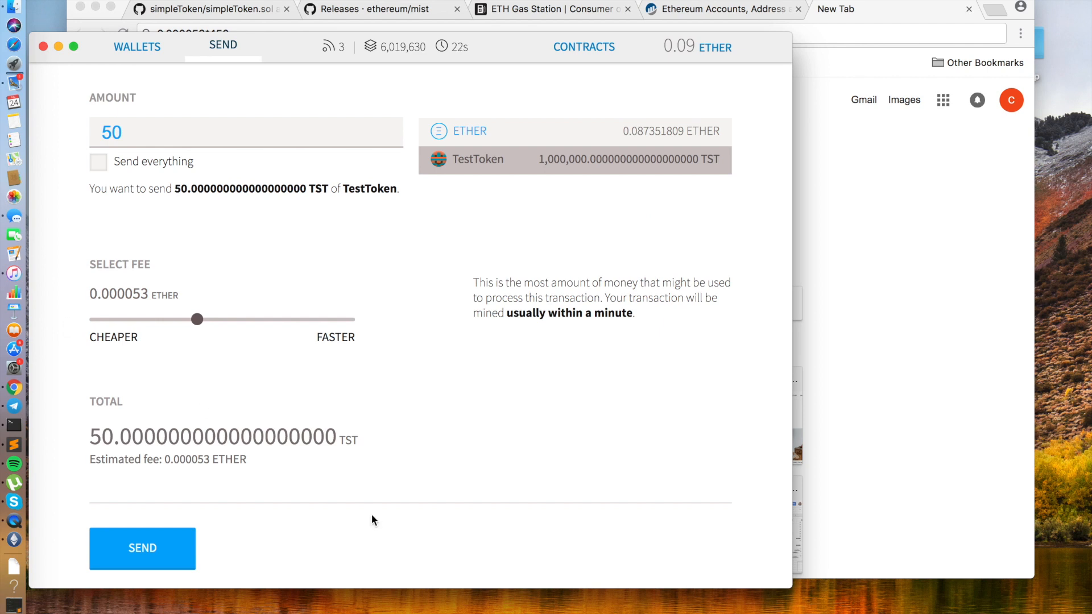
pyautogui.scroll(3)
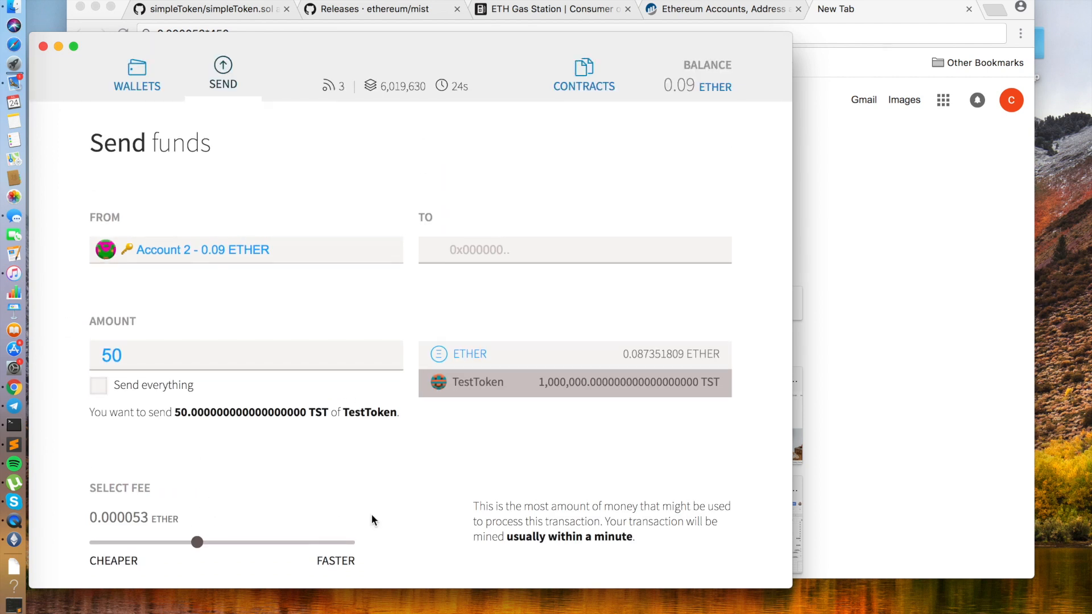